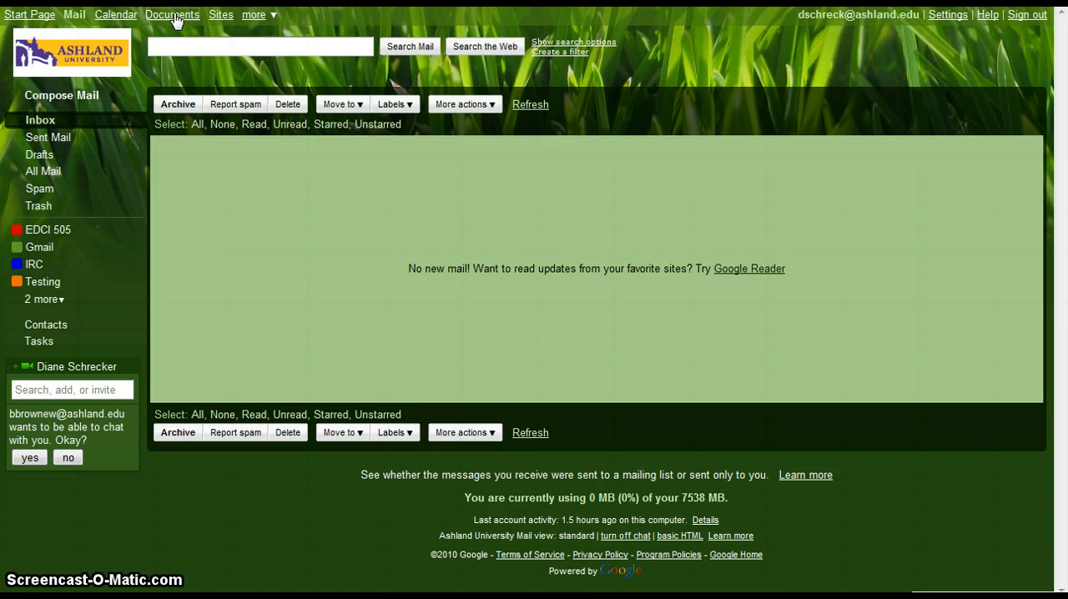
- Go from Gmail to the Google Docs documents list
click(172, 14)
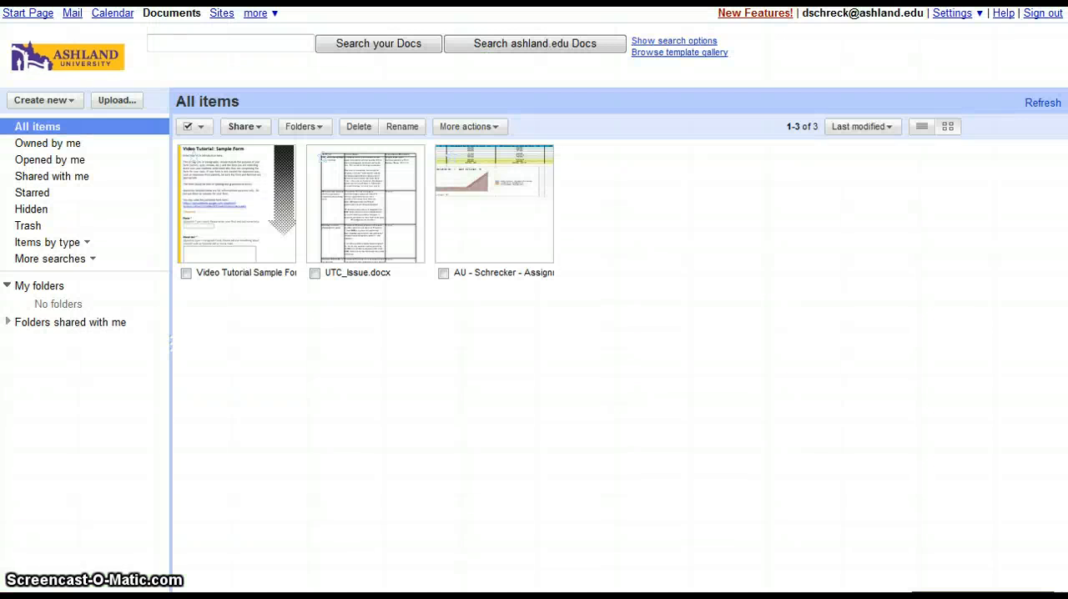
mouse_move(265, 217)
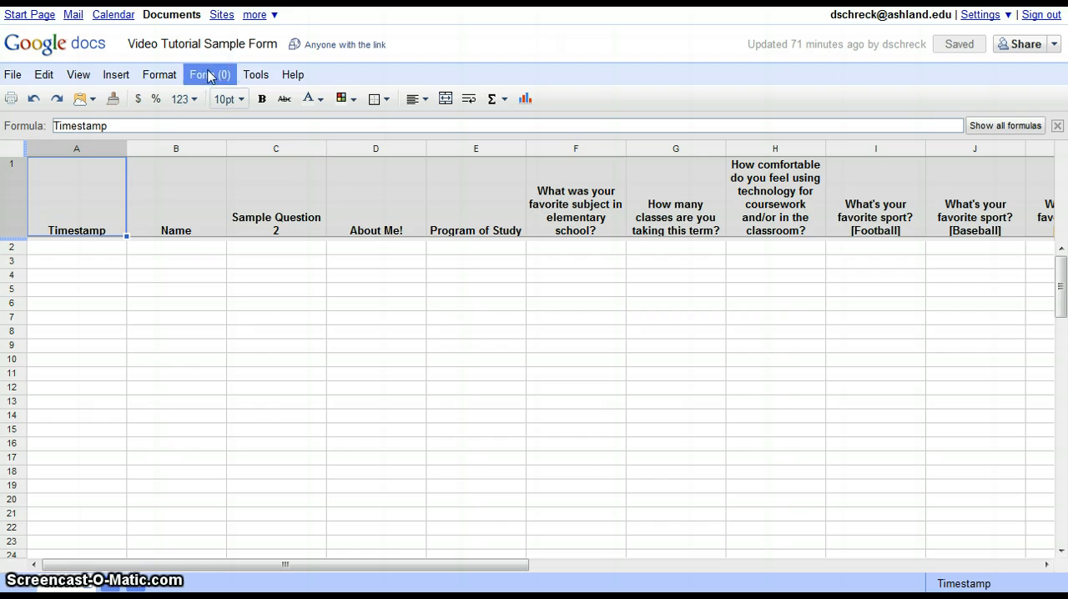
- Open the Video Tutorial Sample Form for editing and scroll through its questions
click(209, 75)
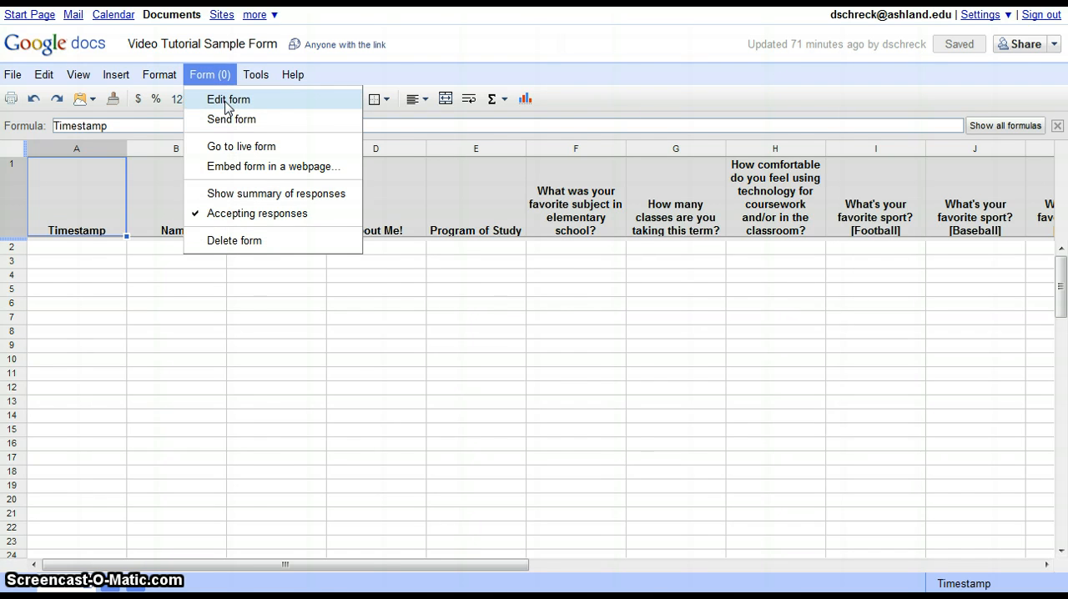
click(228, 99)
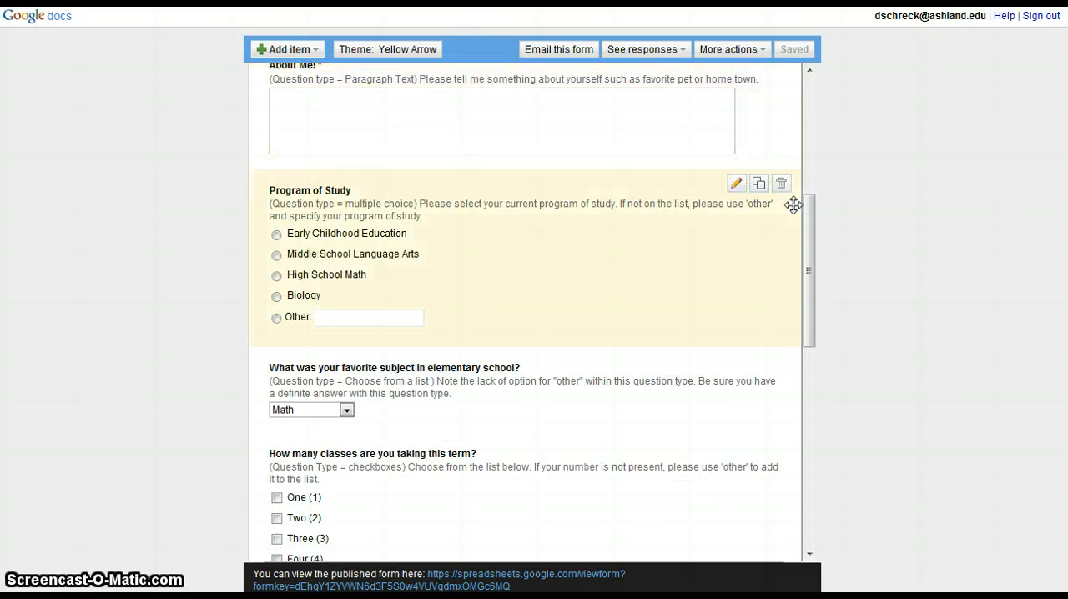
scroll(down, 3)
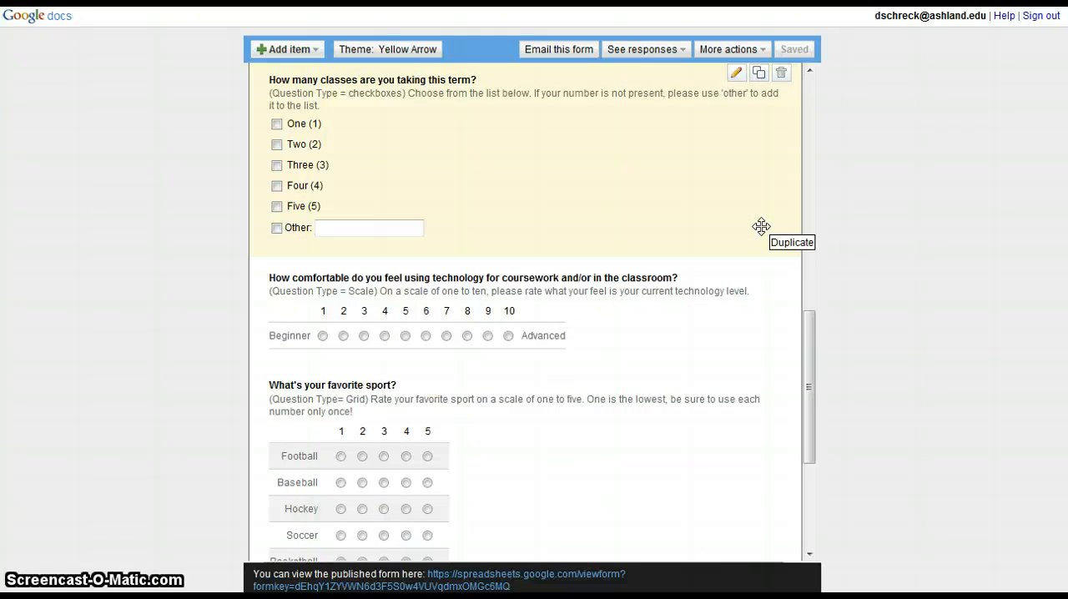
scroll(down, 3)
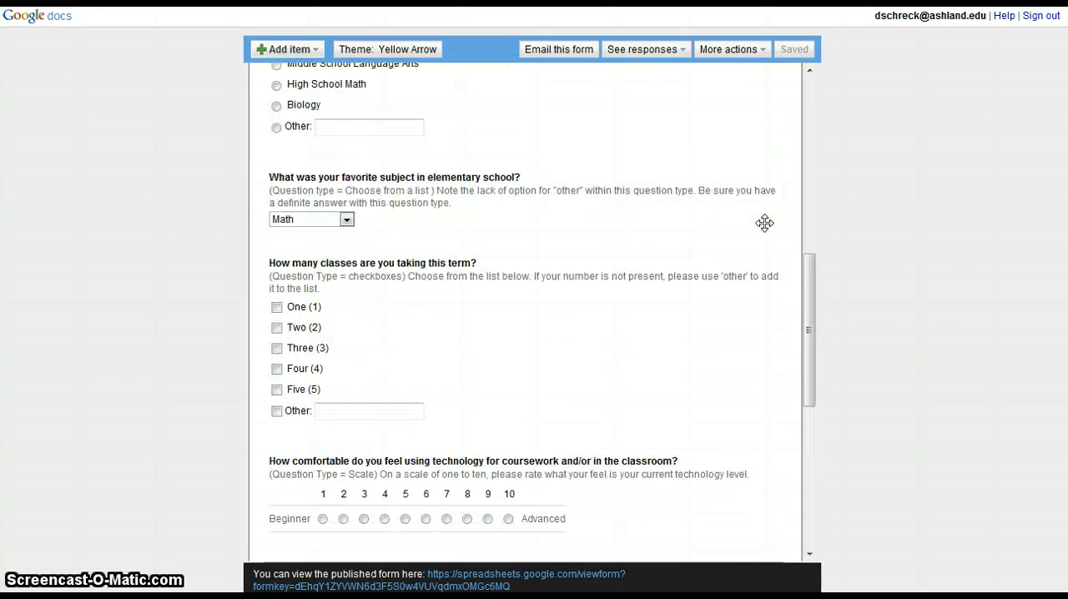
scroll(up, 3)
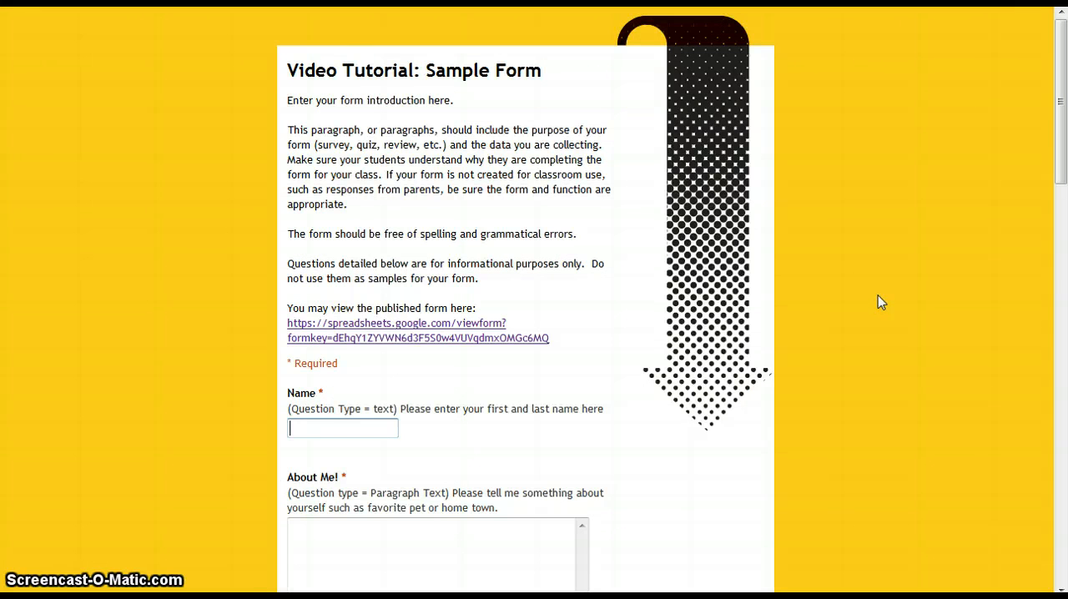
mouse_move(667, 277)
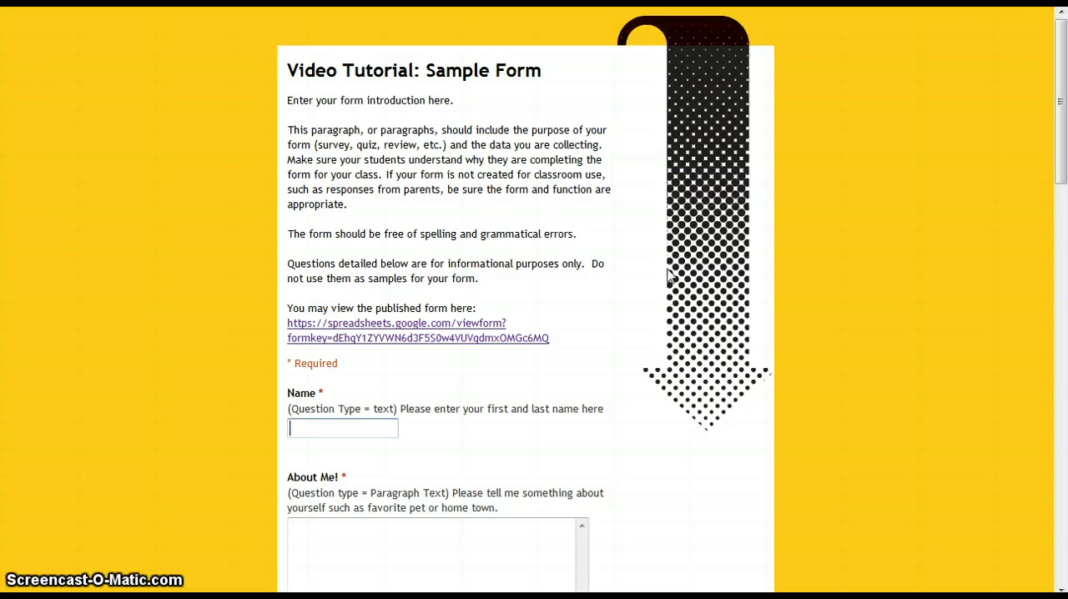
mouse_move(617, 253)
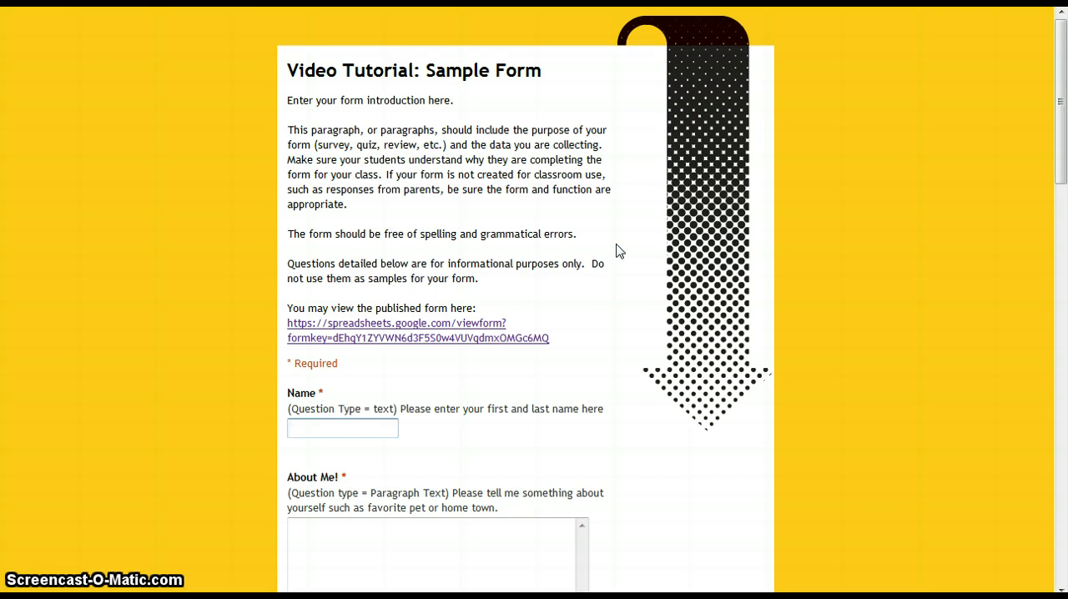
mouse_move(619, 263)
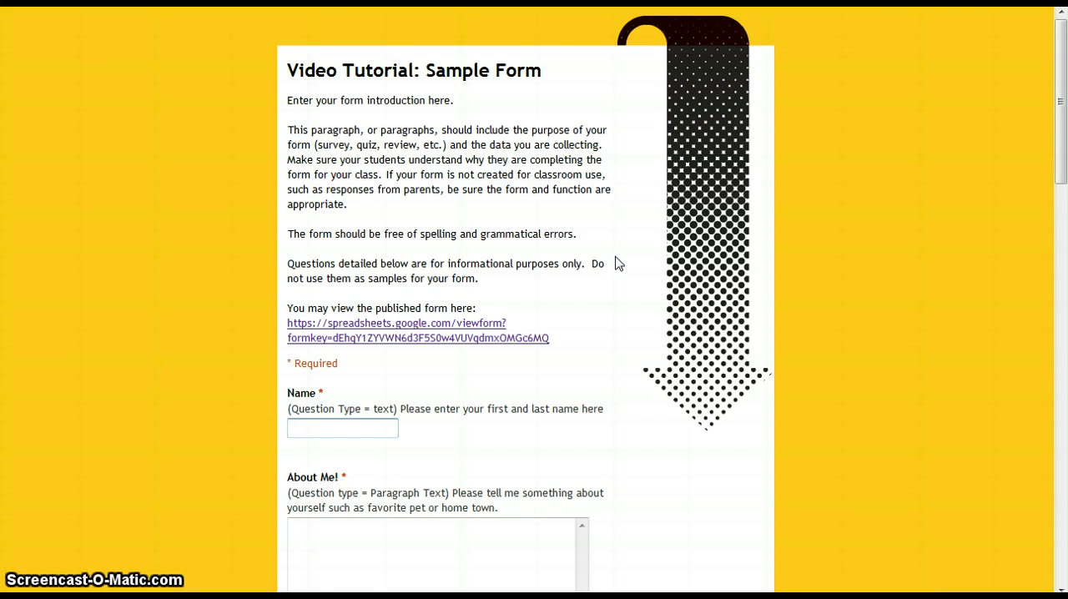
- Submit the completed test response from the bottom of the live form
scroll(down, 3)
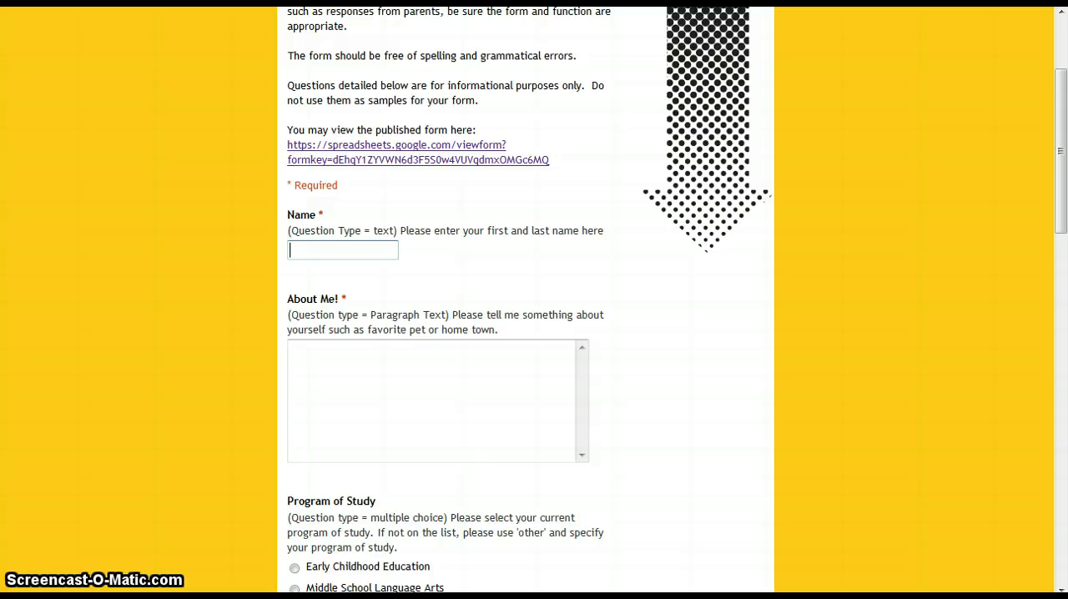
scroll(down, 3)
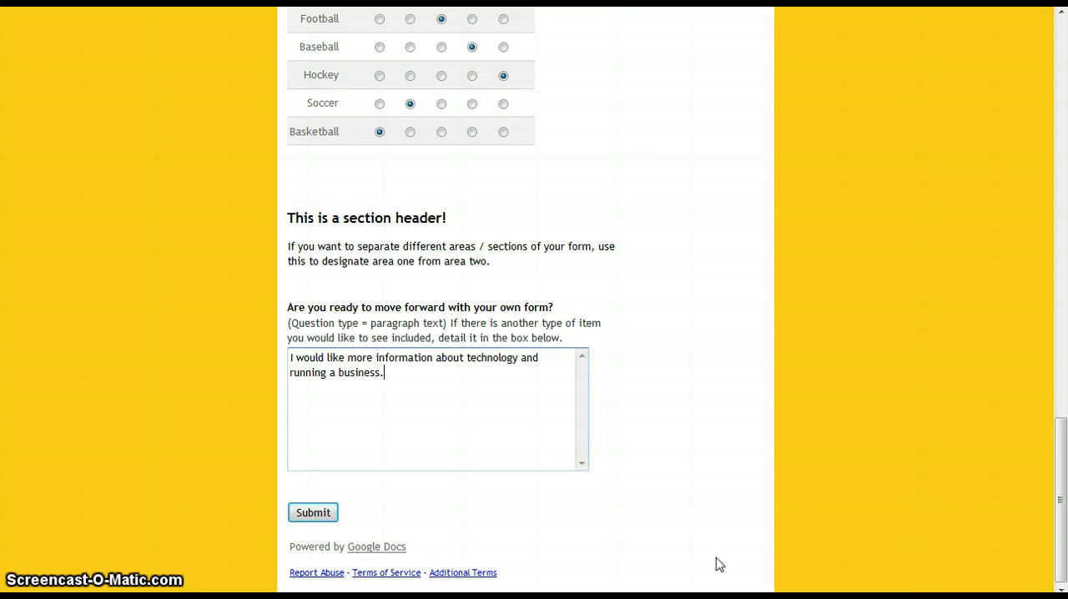
click(312, 511)
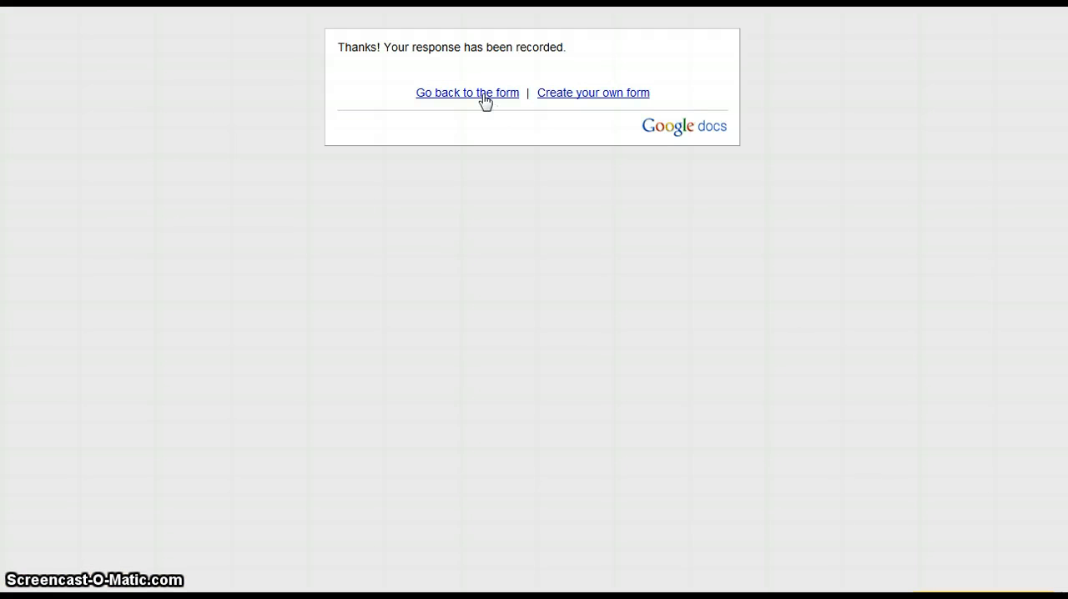
- Return from the thank-you confirmation to the Video Tutorial Sample Form
click(467, 93)
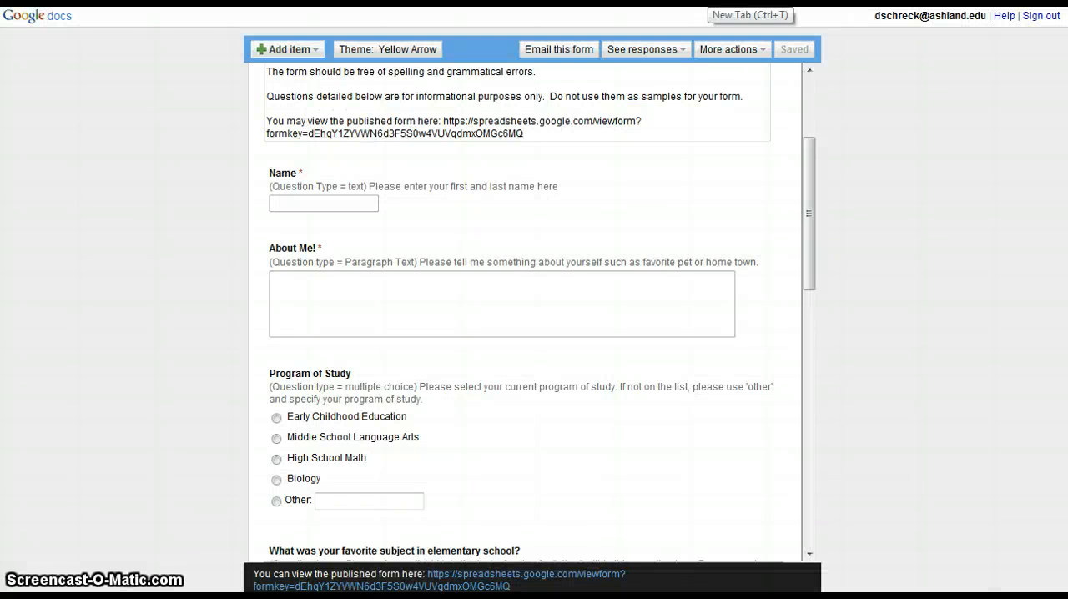
mouse_move(992, 244)
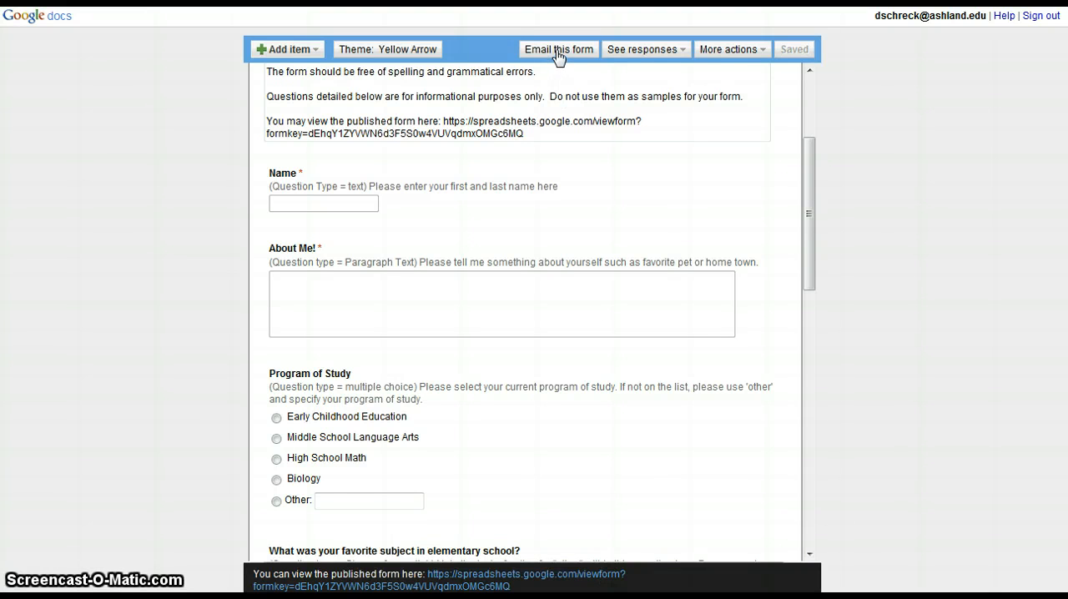
click(558, 48)
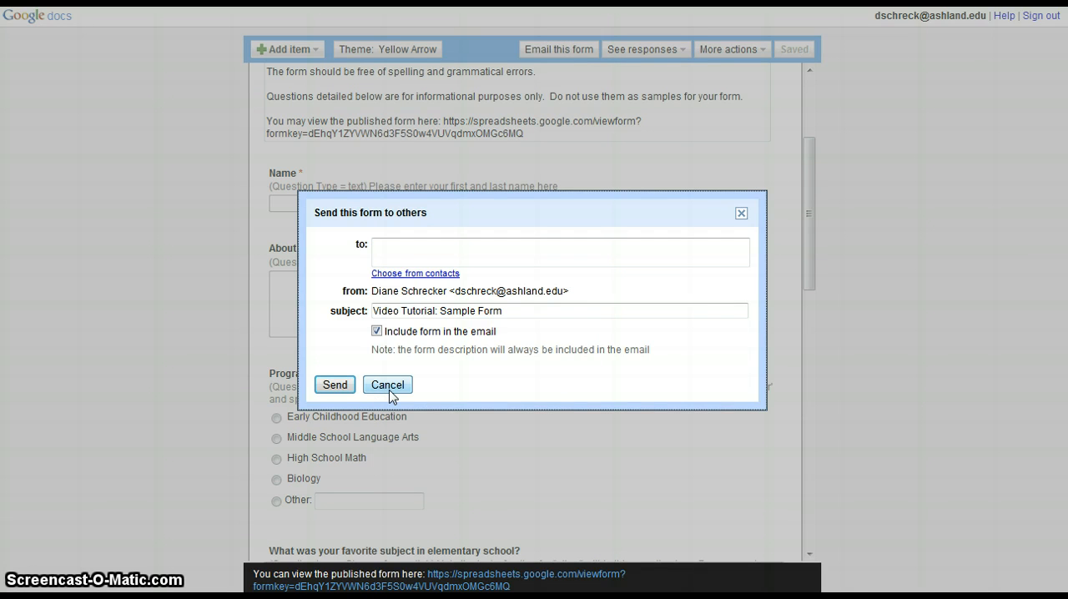
click(387, 385)
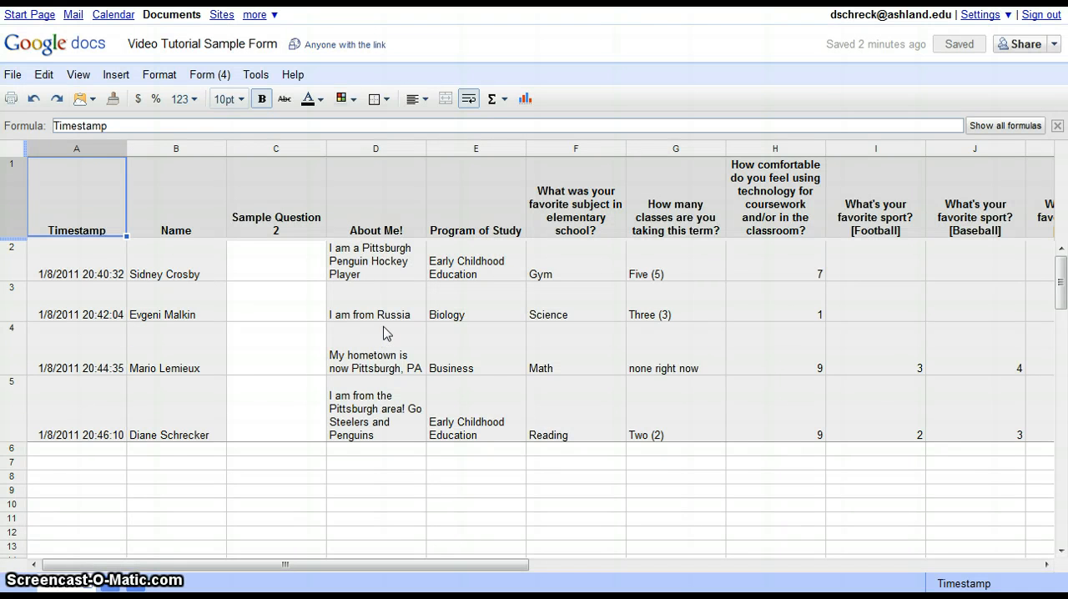
mouse_move(591, 401)
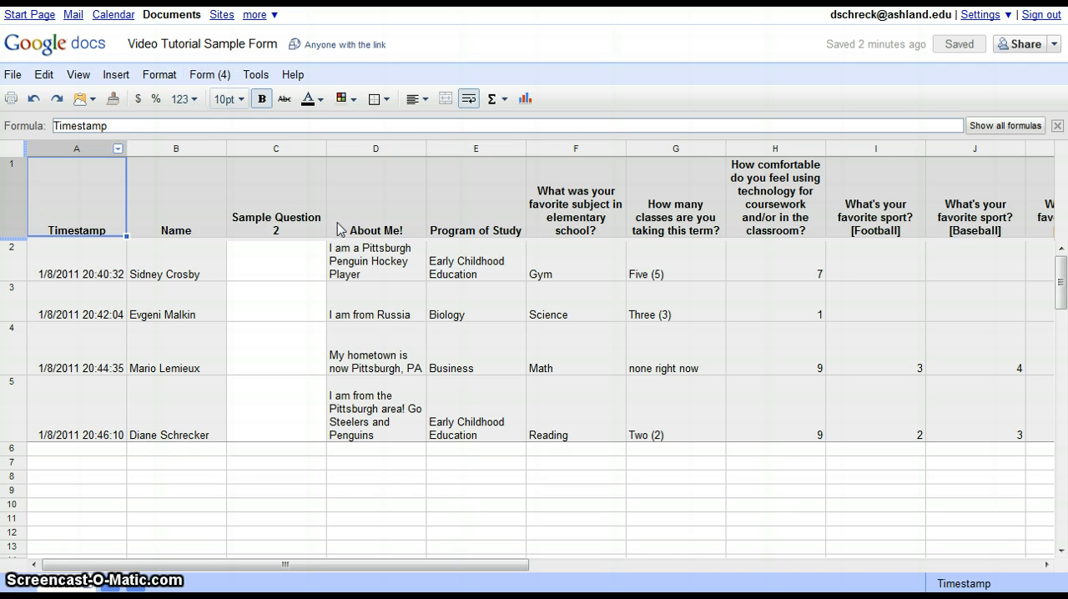
- Show the sharing options for the four-response spreadsheet
click(1053, 44)
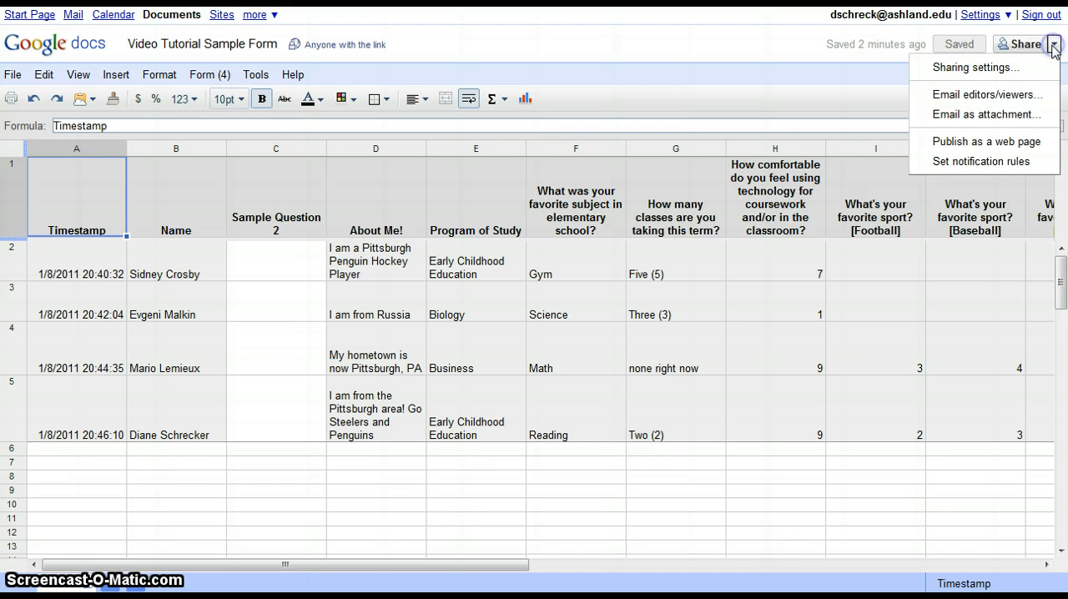
mouse_move(974, 68)
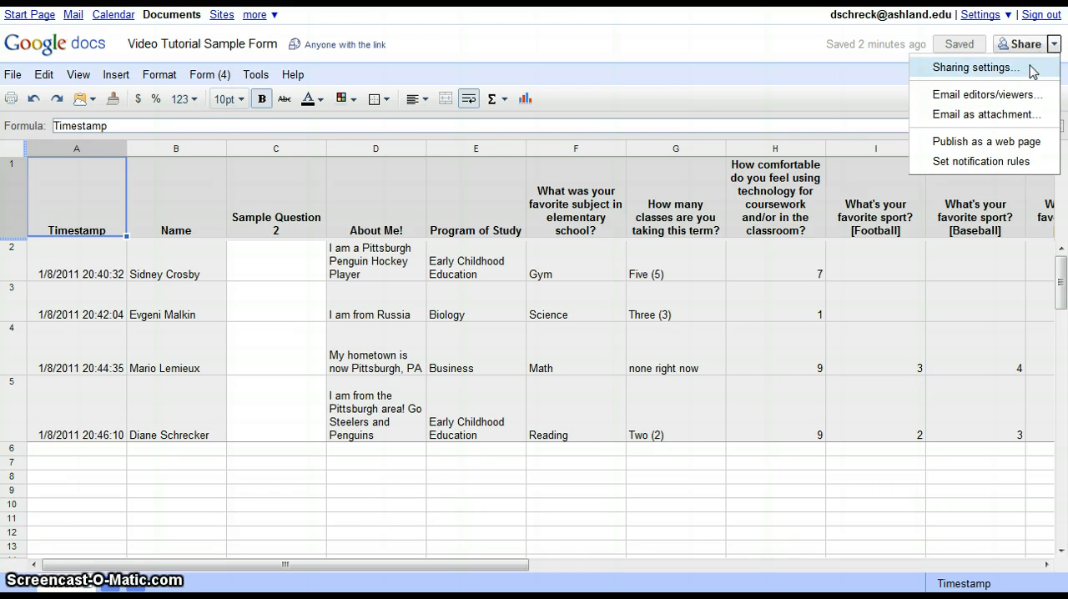
click(973, 68)
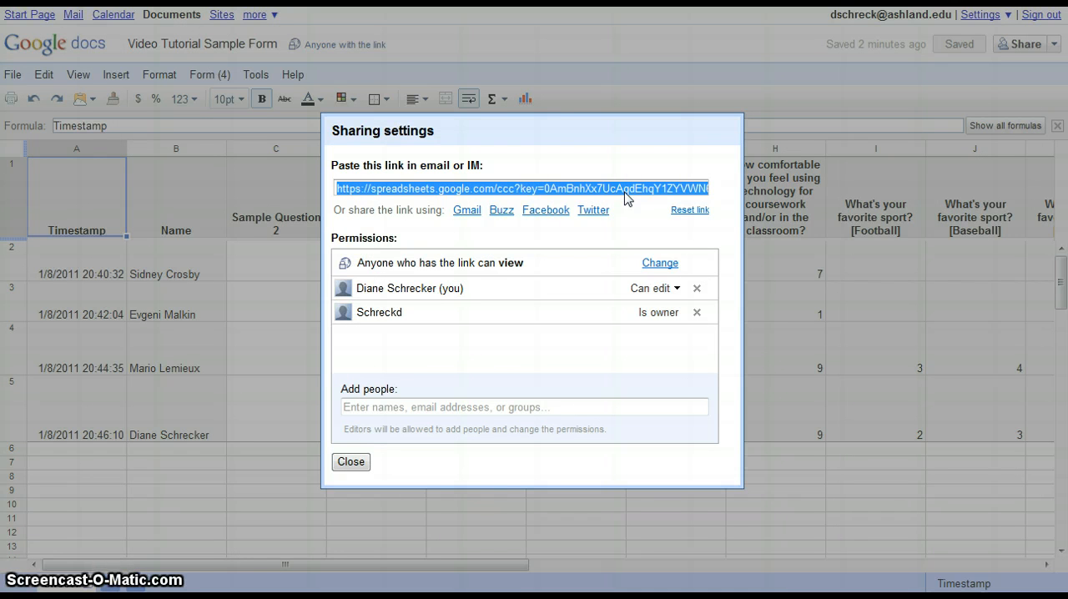
mouse_move(467, 210)
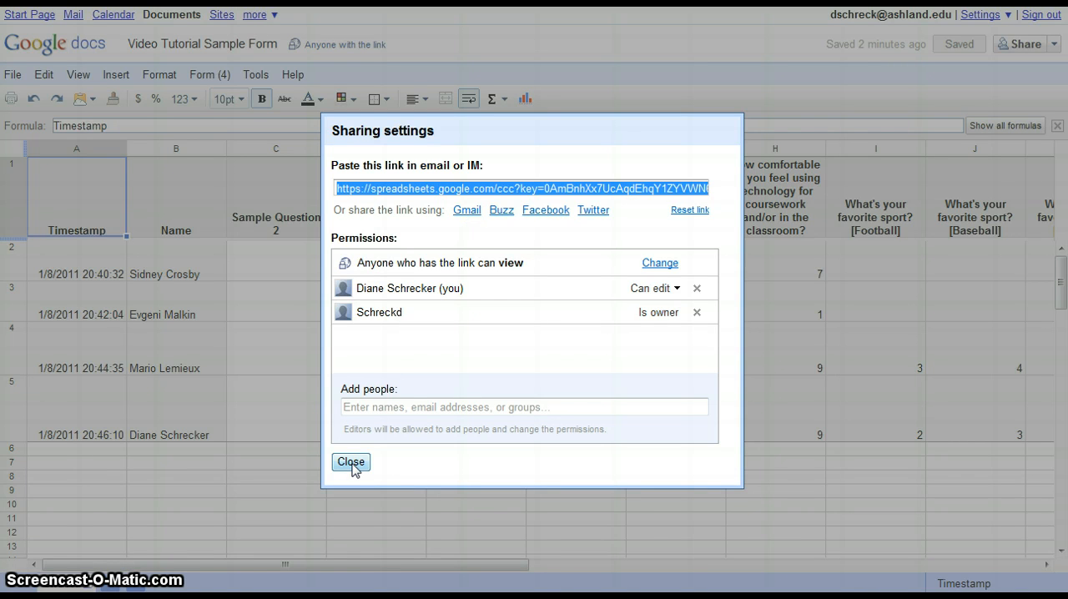
click(350, 461)
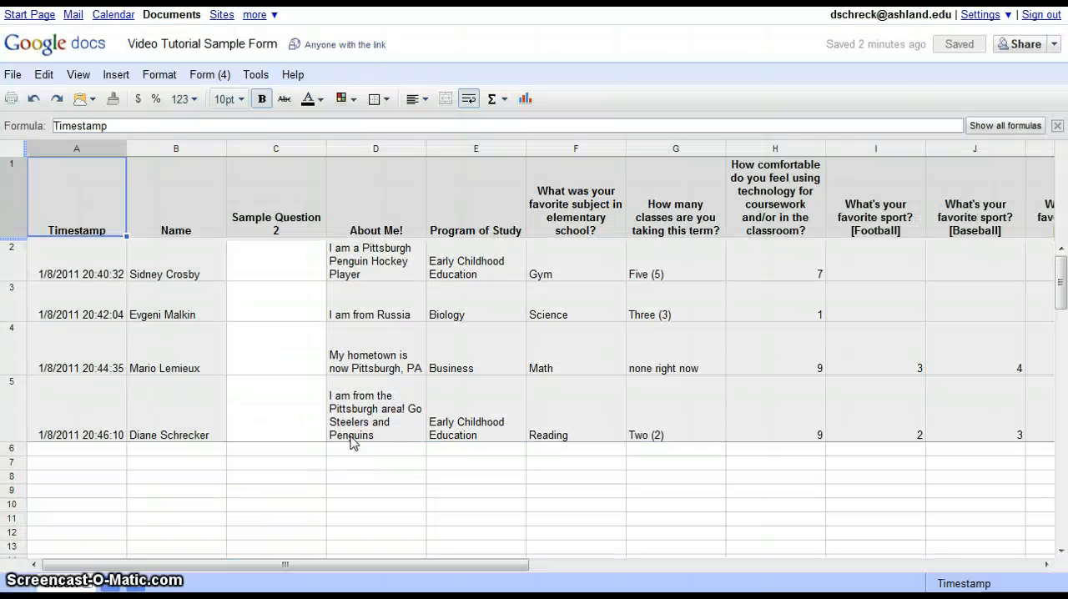